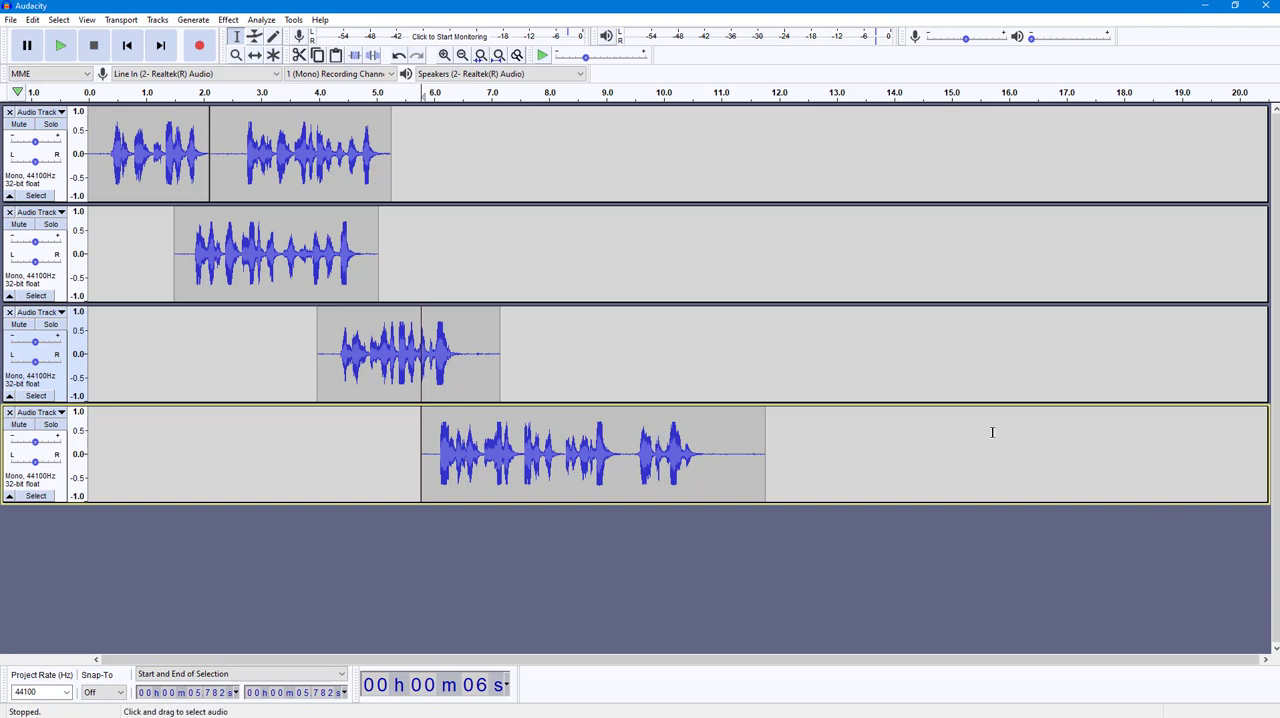
pyautogui.moveTo(624, 450)
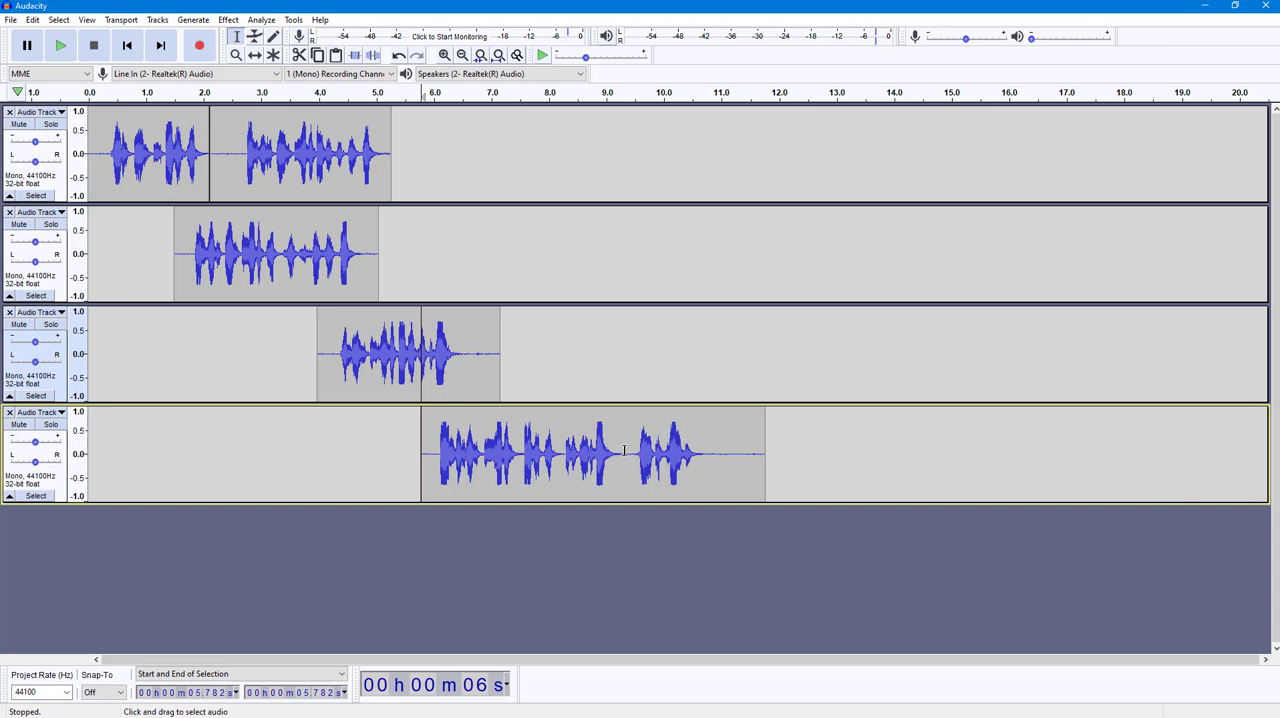
# - Select the last phrase of Audio Track 4, about 9.9–11.2 s
pyautogui.moveTo(630, 452); pyautogui.dragTo(704, 452)
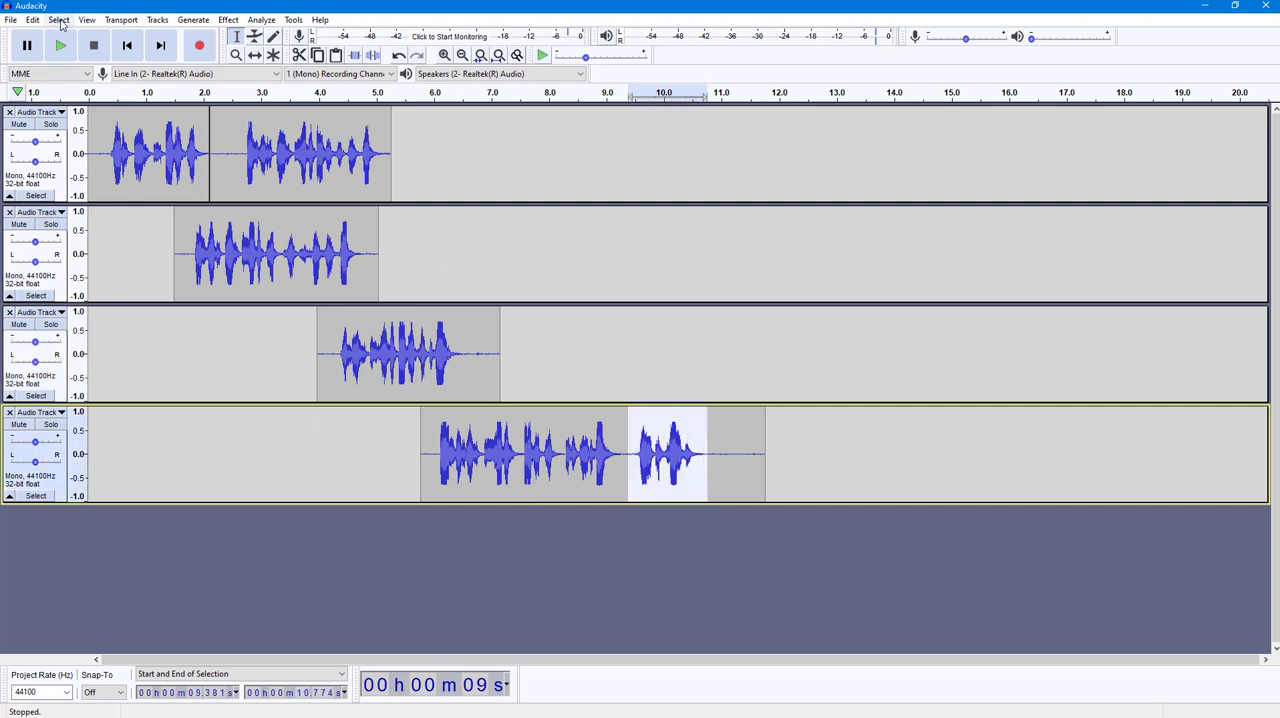
# - Split the selected phrase out of track 4 onto a new fifth track via Clip Boundaries > Split New
pyautogui.click(58, 20)
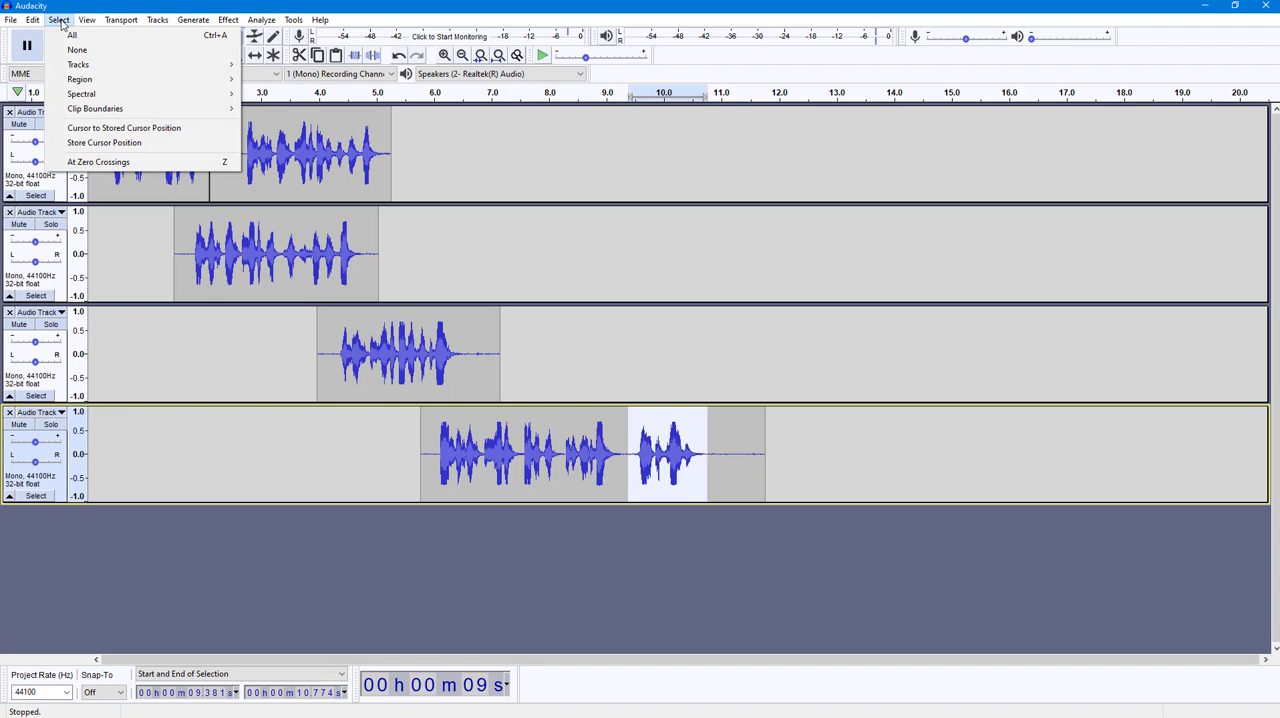
pyautogui.click(32, 20)
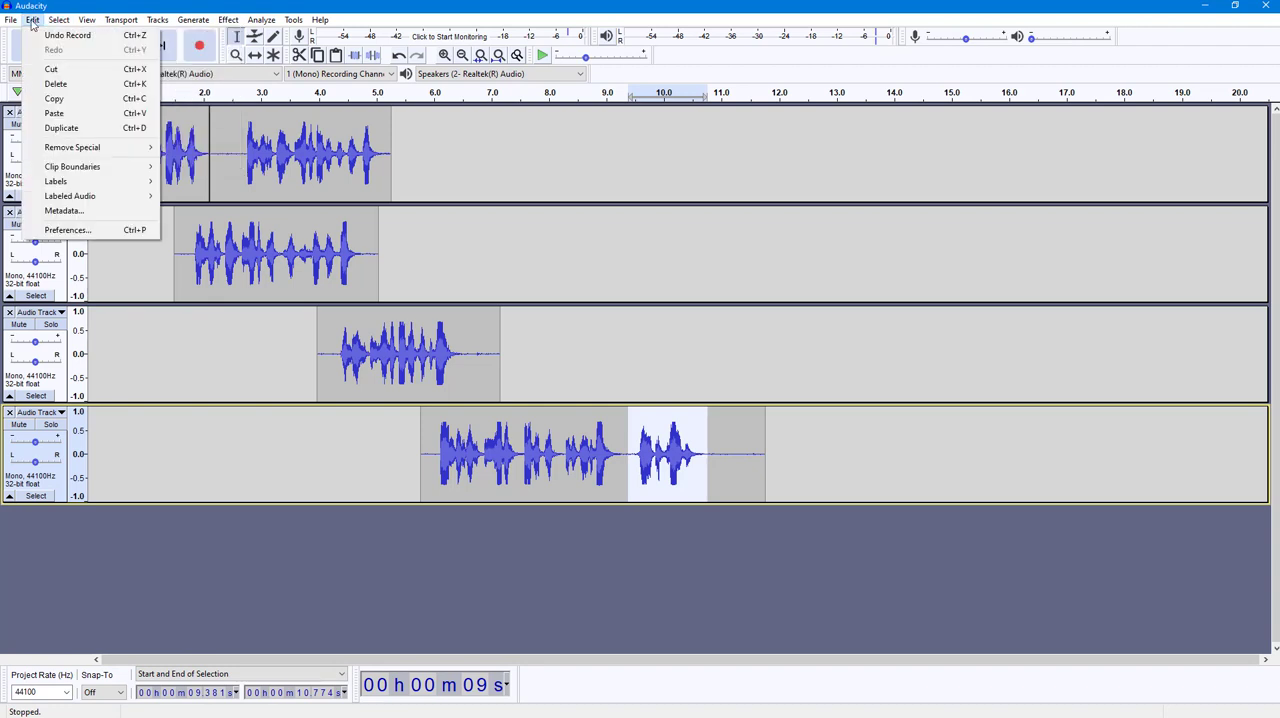
pyautogui.moveTo(72, 166)
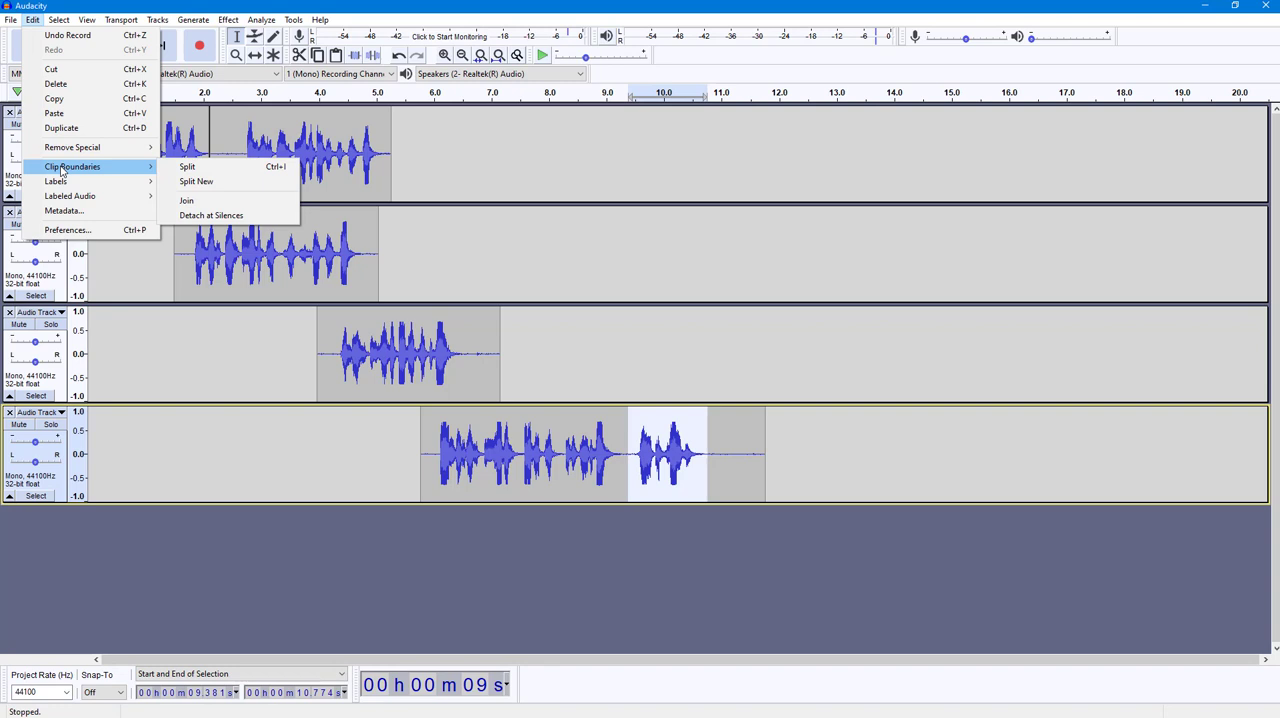
pyautogui.moveTo(196, 182)
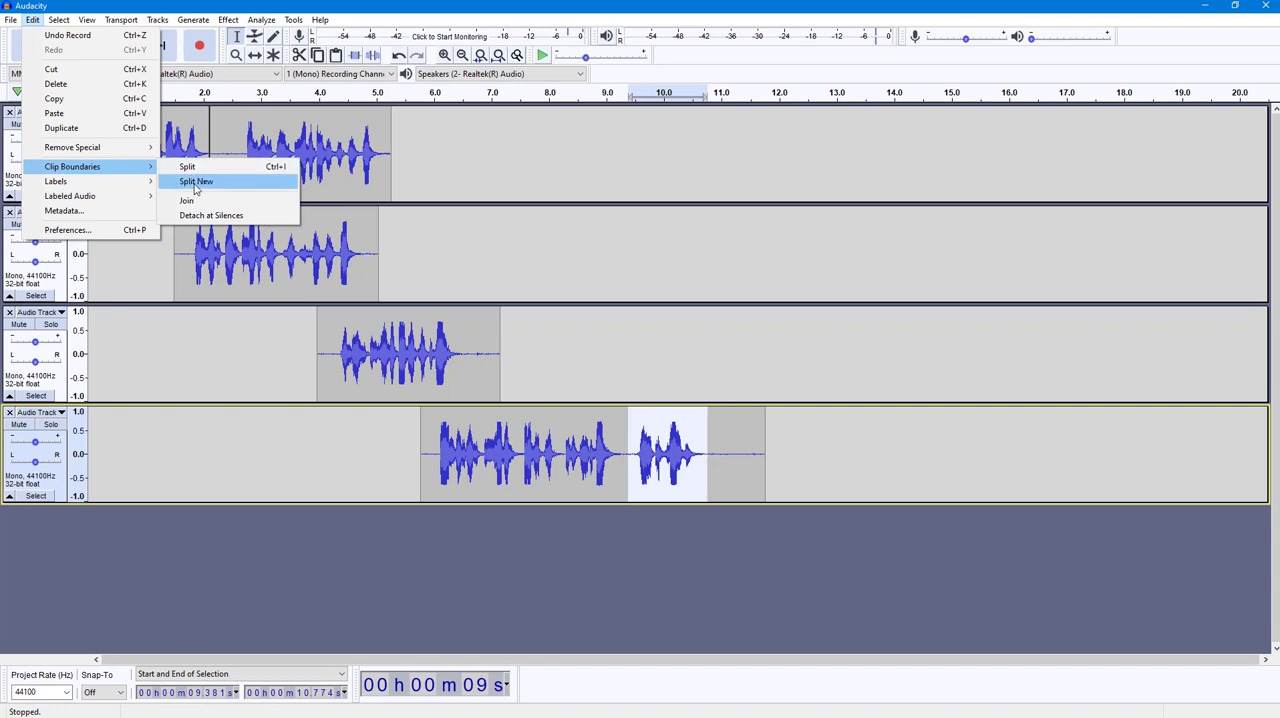
pyautogui.click(196, 182)
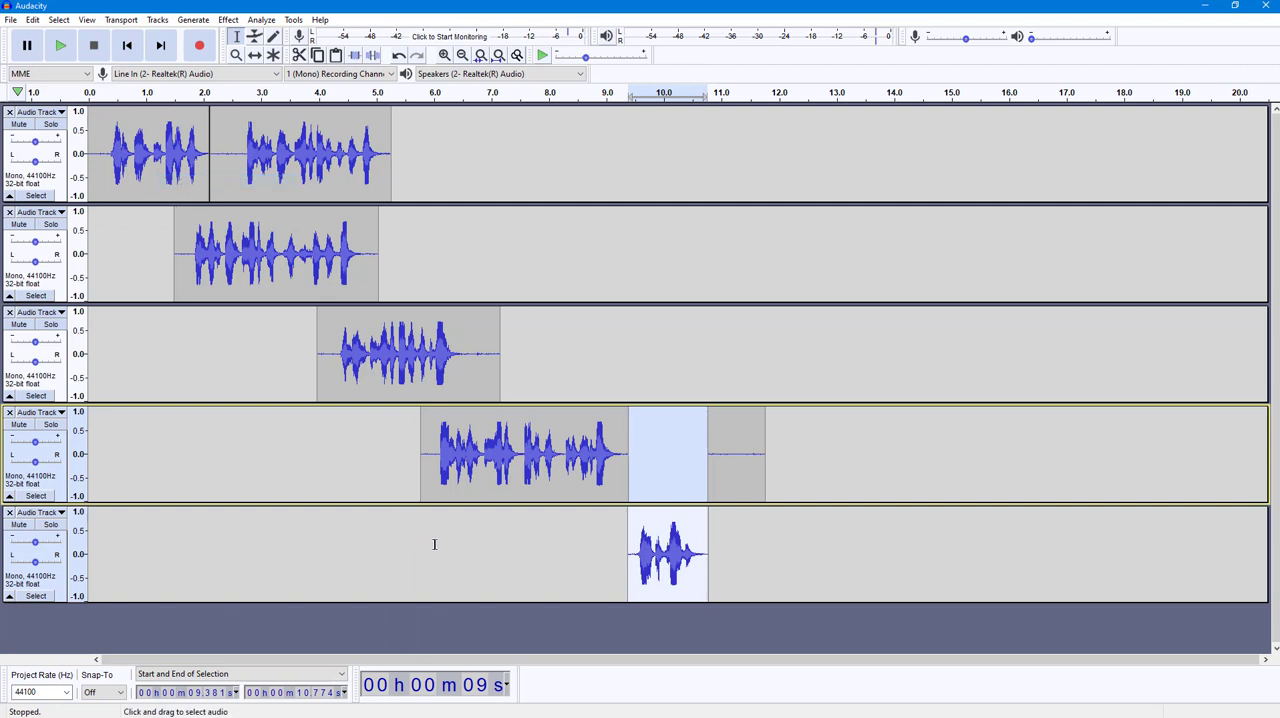
pyautogui.moveTo(696, 510)
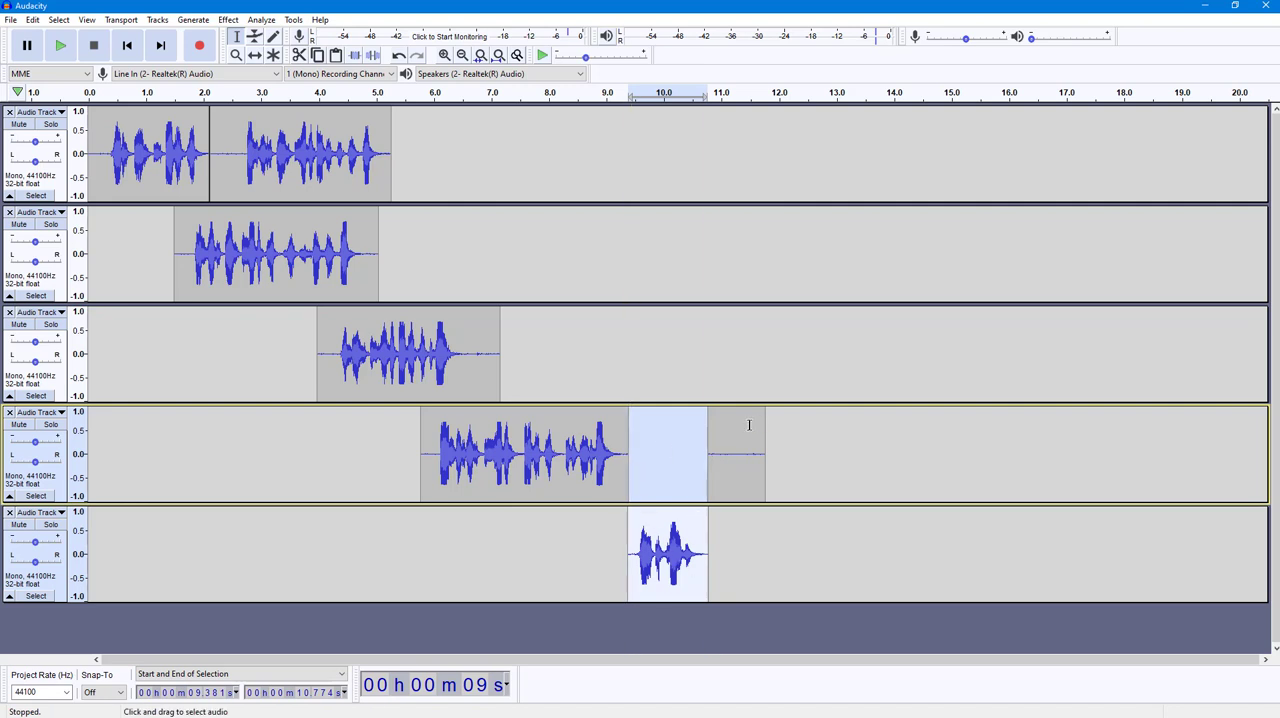
# - Time-shift tracks 4 and 5, then select the tail of track 1's second clip (about 4.6–5.0 s)
pyautogui.click(256, 36)
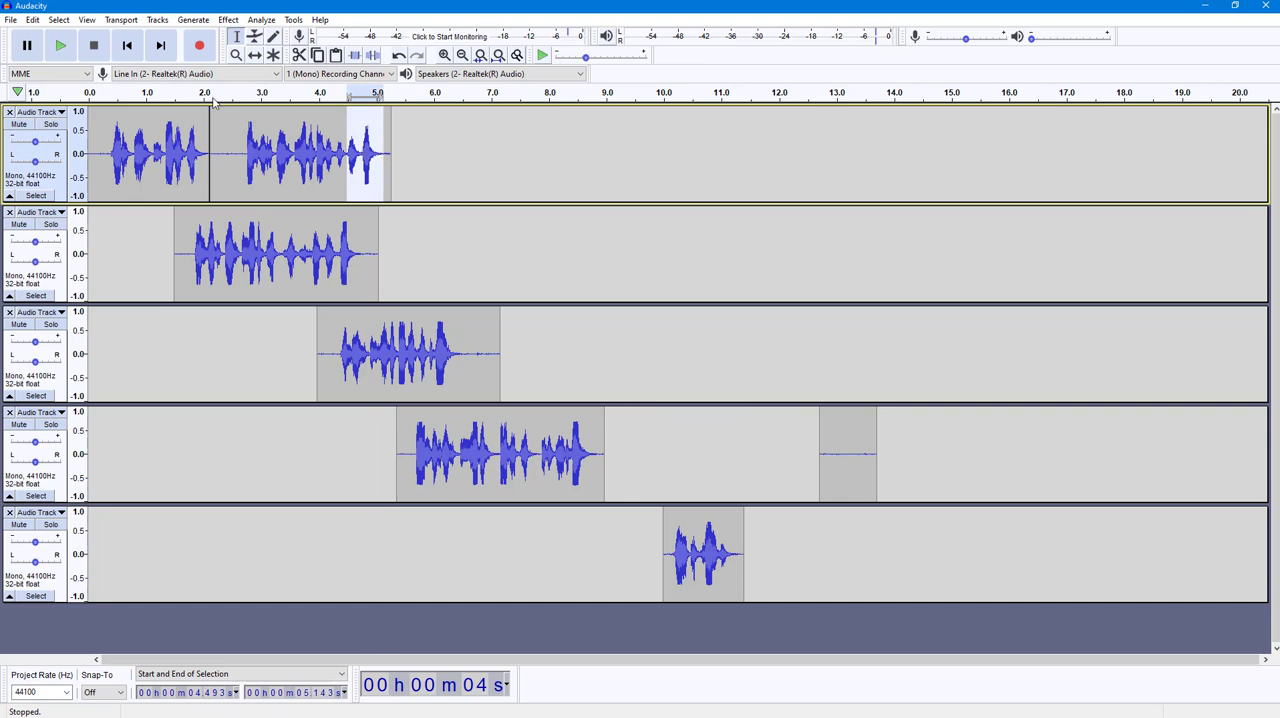
# - Split the selected tail of track 1 onto a new sixth track via Clip Boundaries > Split New
pyautogui.click(58, 20)
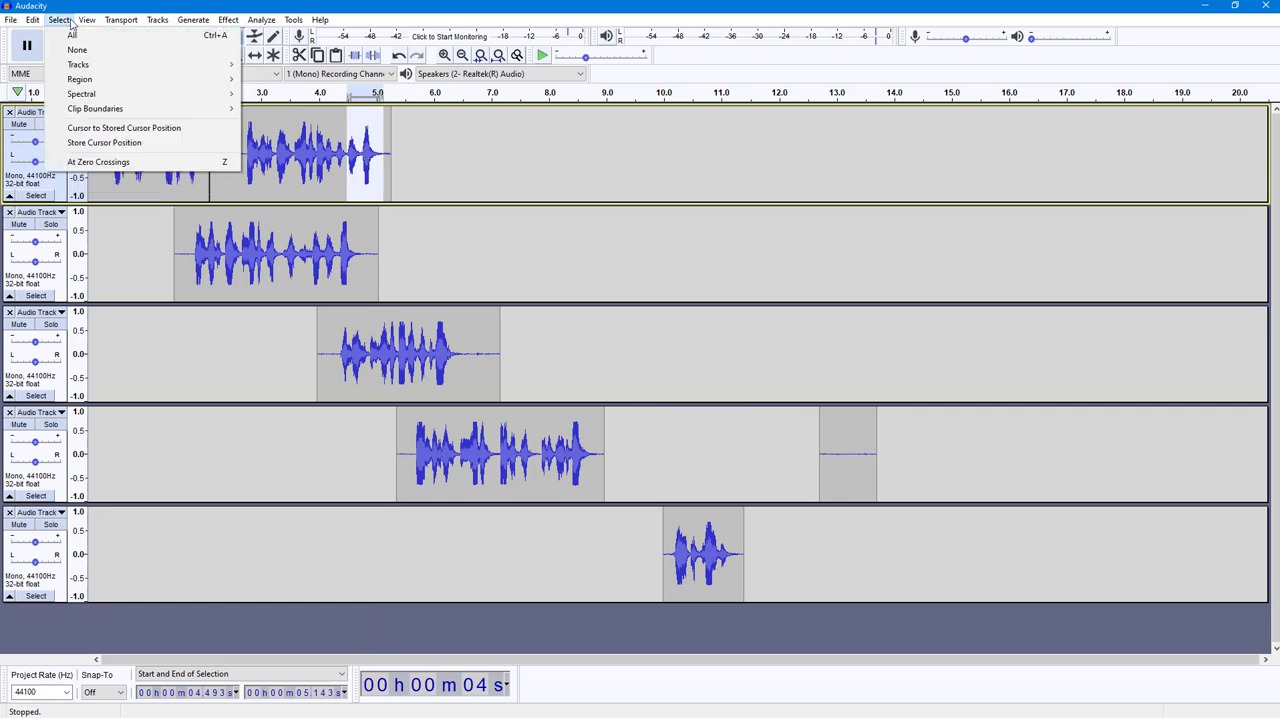
pyautogui.click(32, 20)
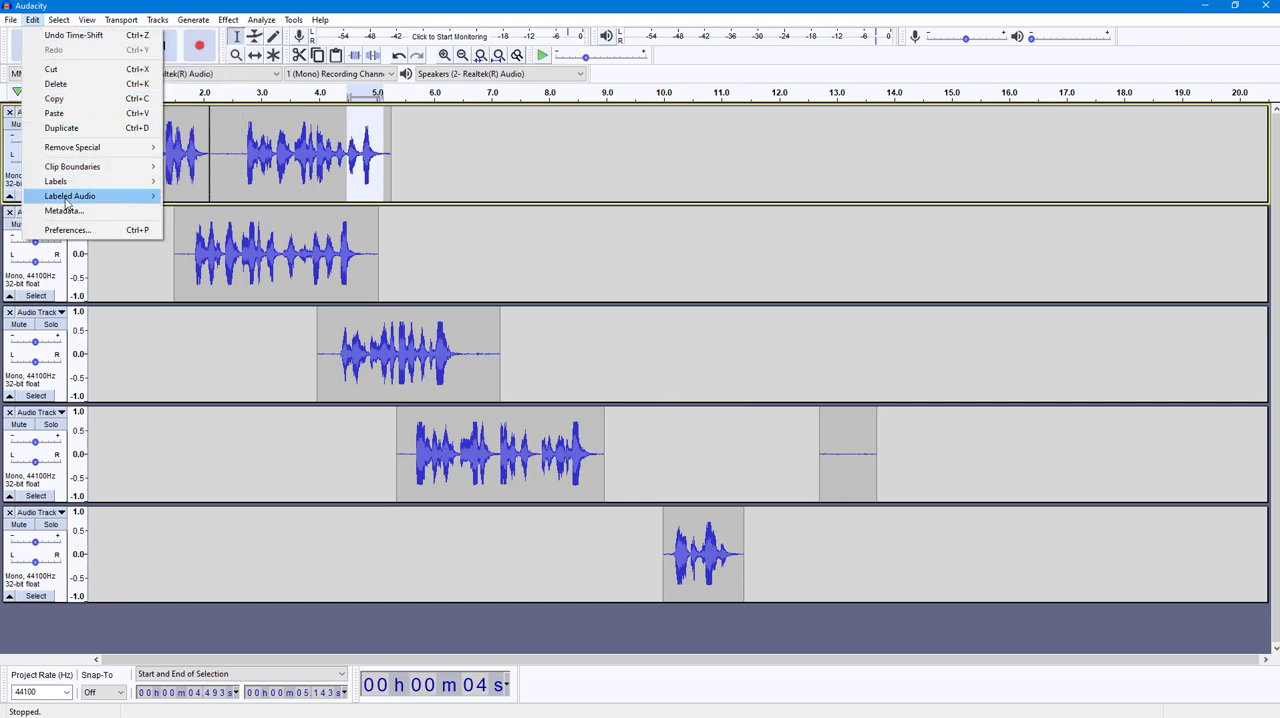
pyautogui.moveTo(72, 166)
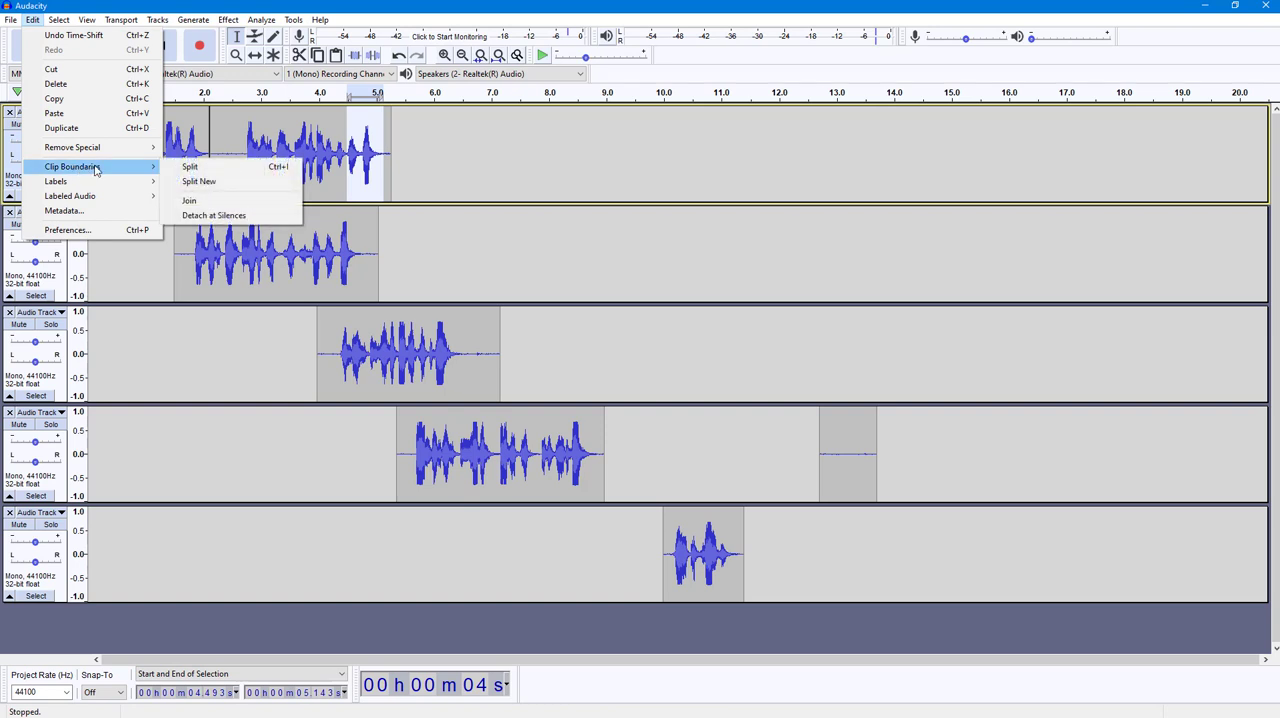
pyautogui.click(190, 166)
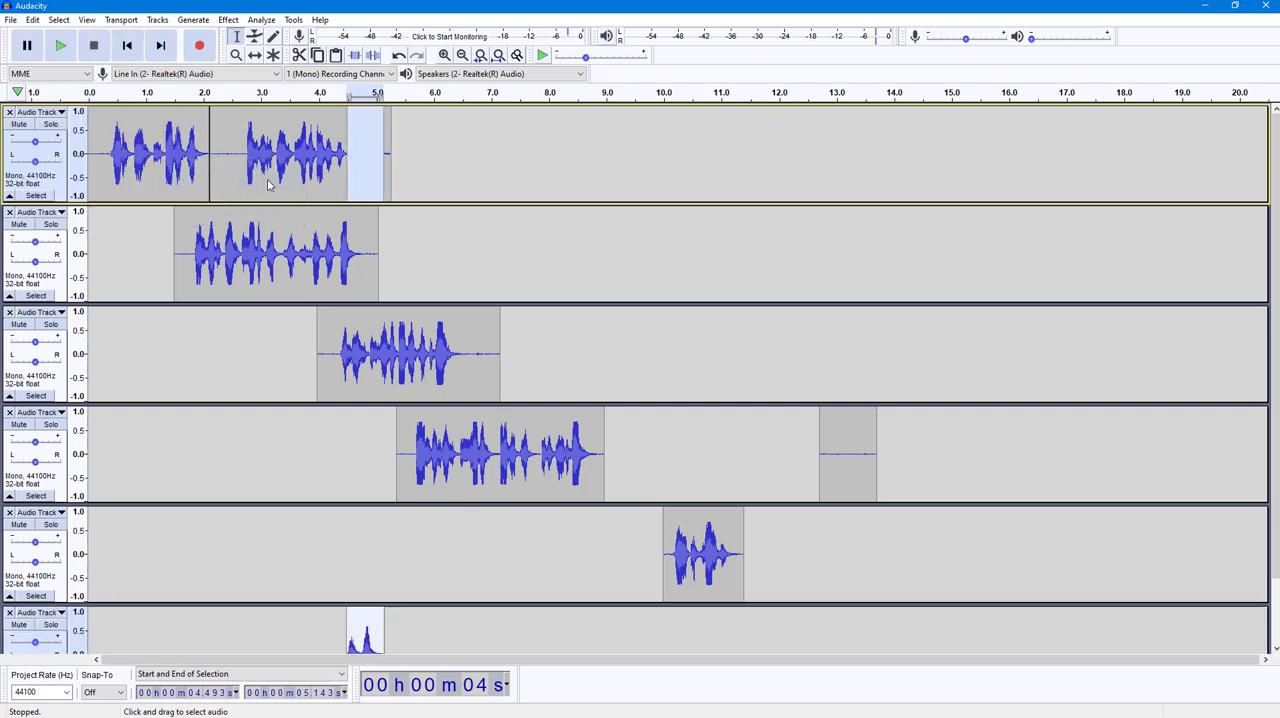
pyautogui.scroll(-3)
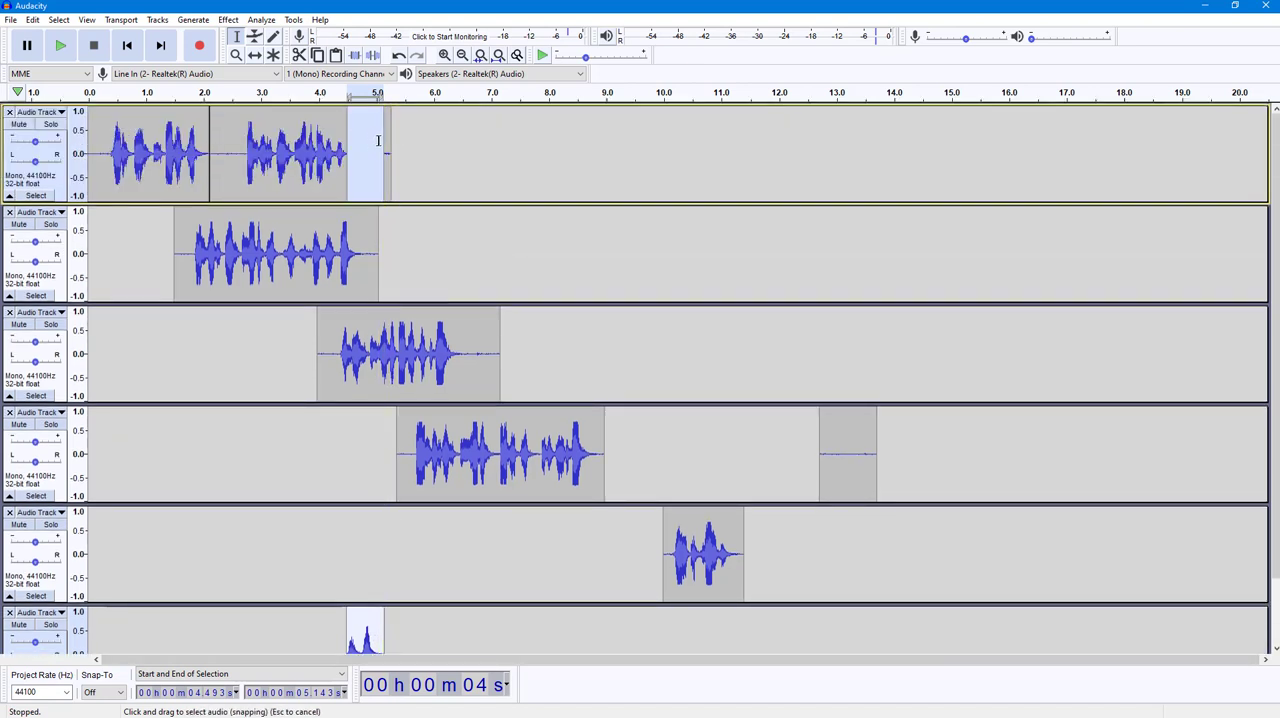
pyautogui.scroll(-3)
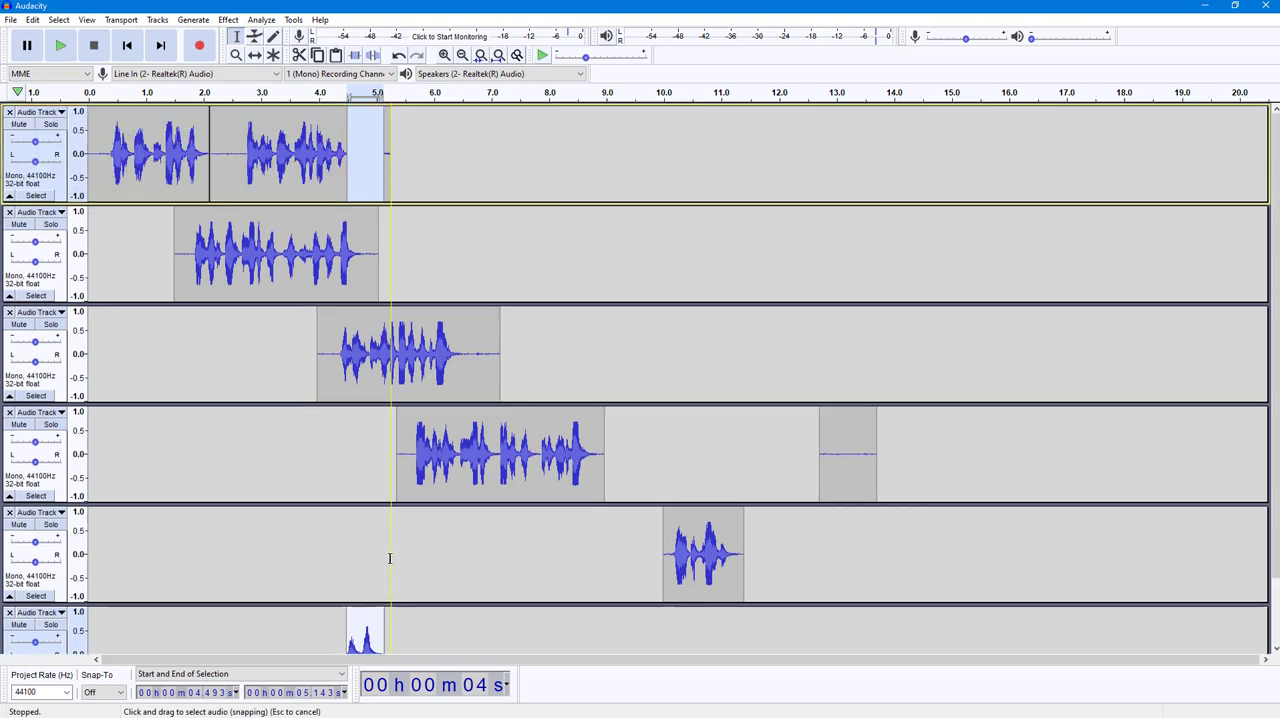
pyautogui.scroll(-3)
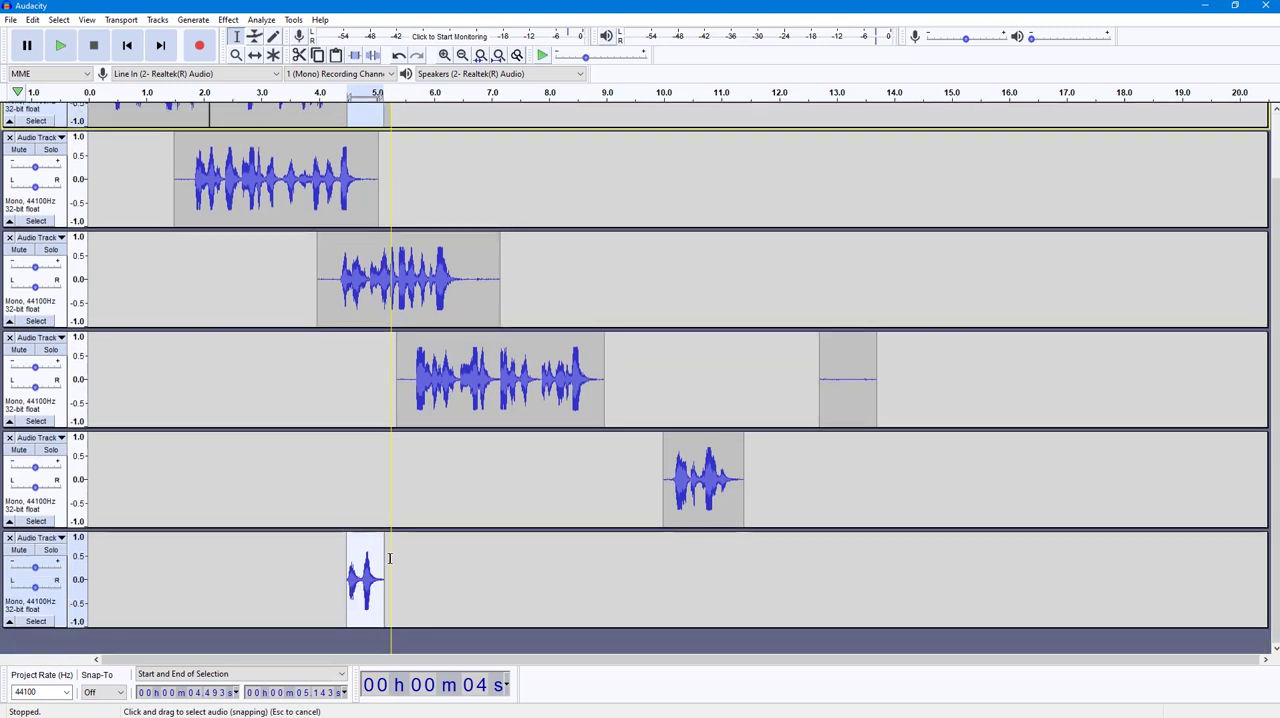